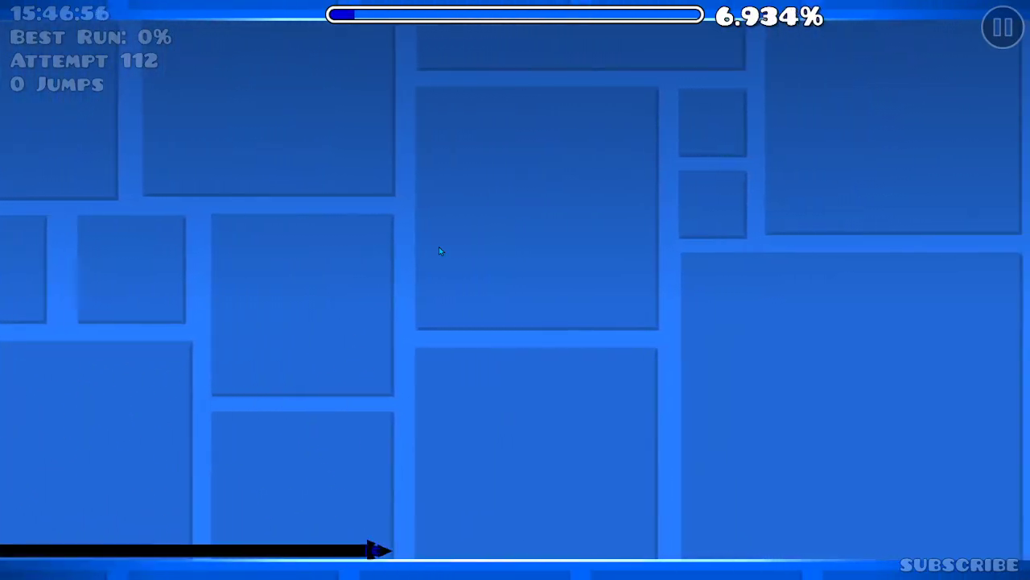
Step: Pause the Unnamed 0 playtest at about 7% to bring up the pause menu
{"action": "left_click", "coordinate": [1002, 27]}
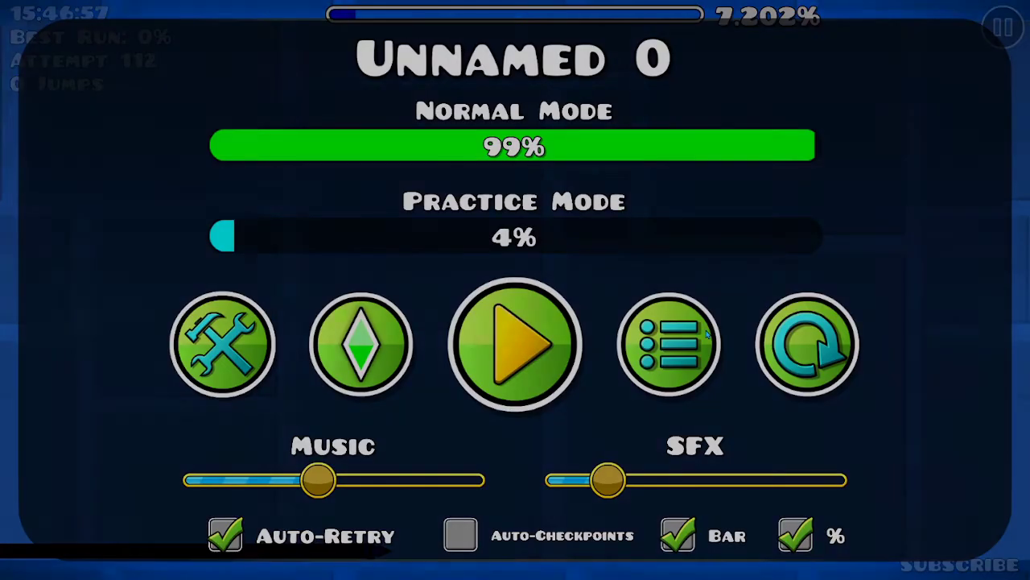